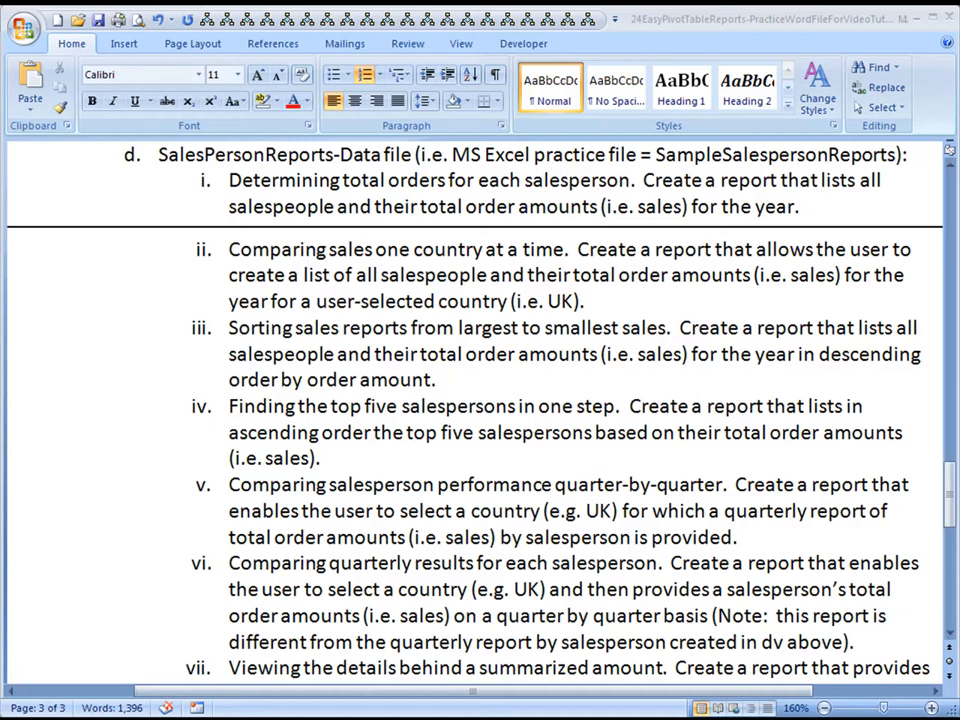
pyautogui.moveTo(210, 472)
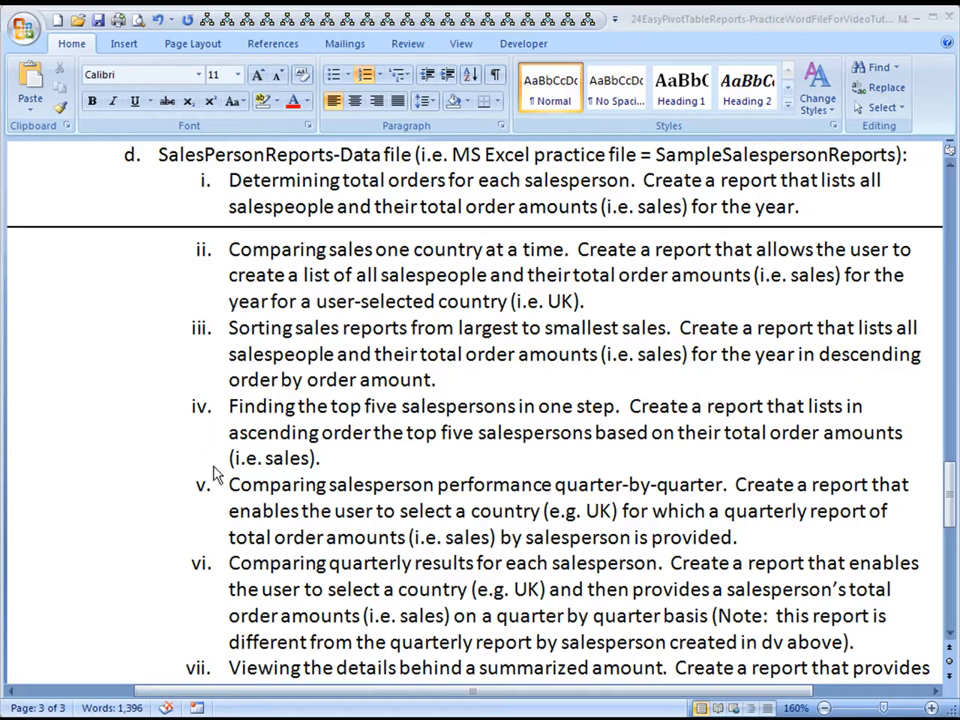
pyautogui.moveTo(356, 180)
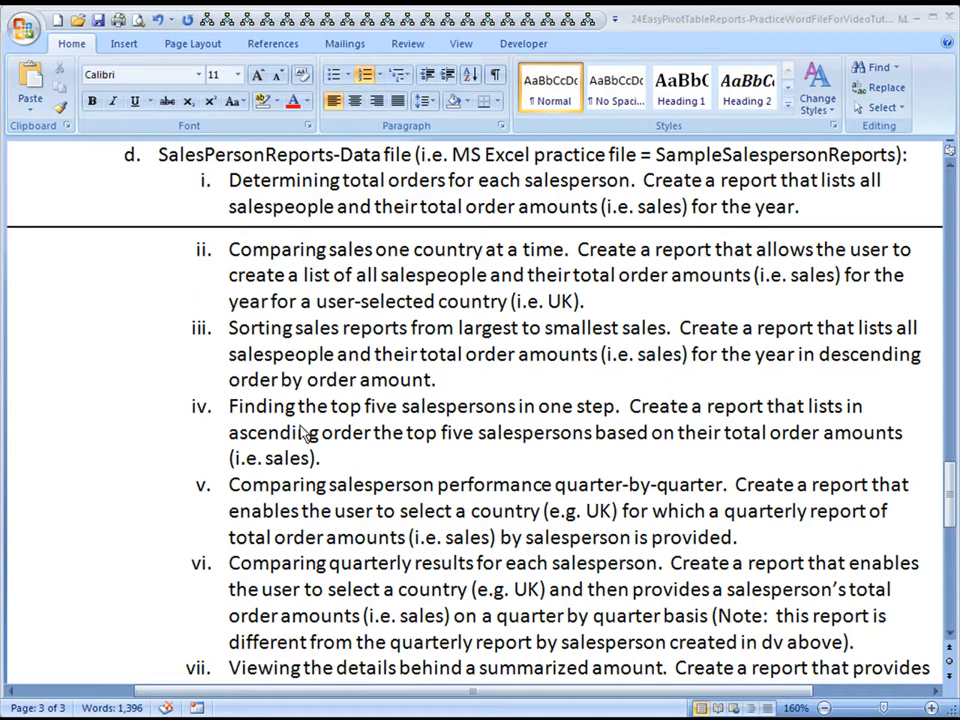
pyautogui.moveTo(588, 434)
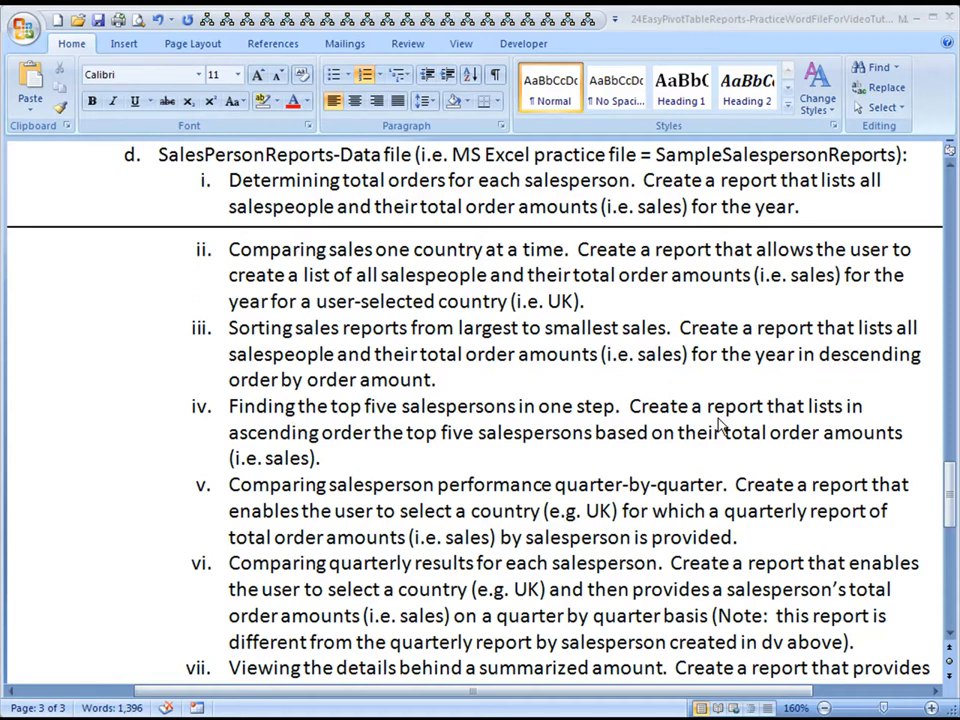
pyautogui.moveTo(338, 458)
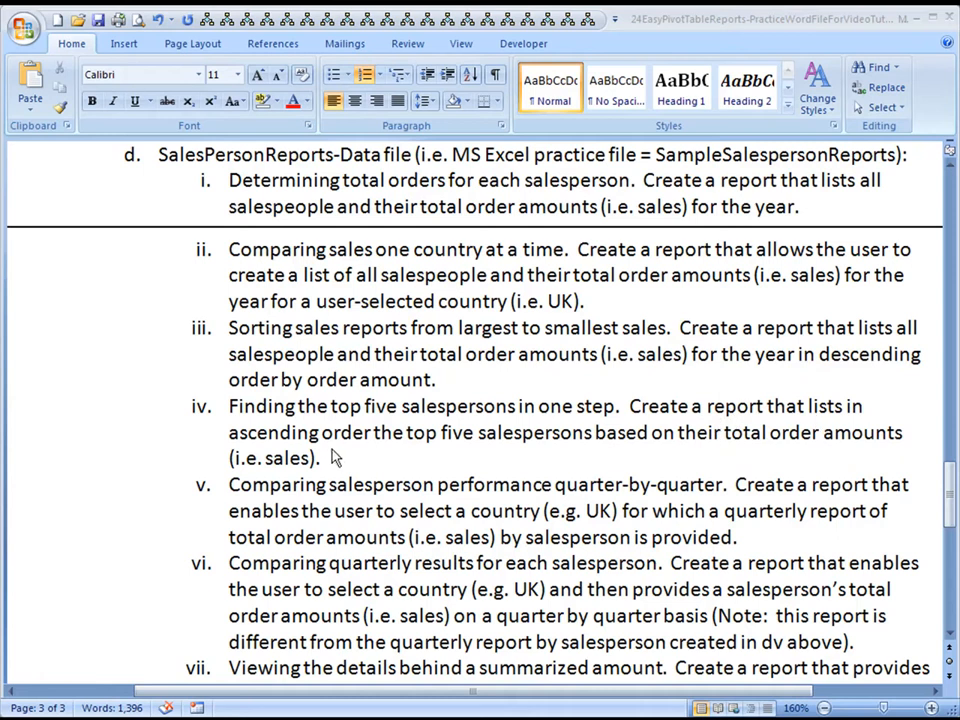
pyautogui.moveTo(604, 454)
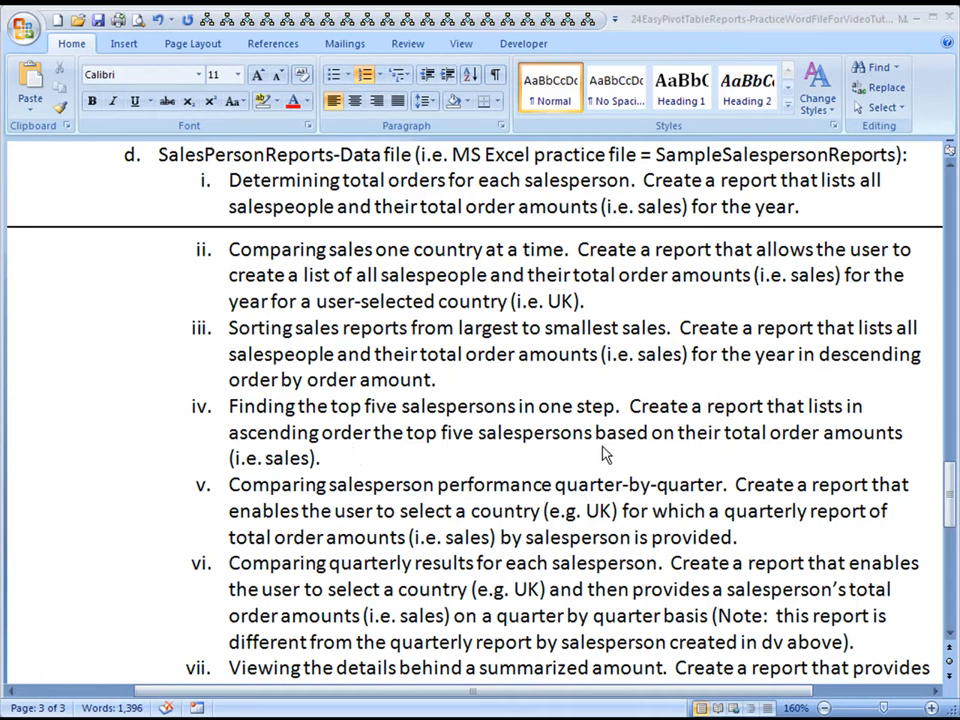
pyautogui.moveTo(644, 456)
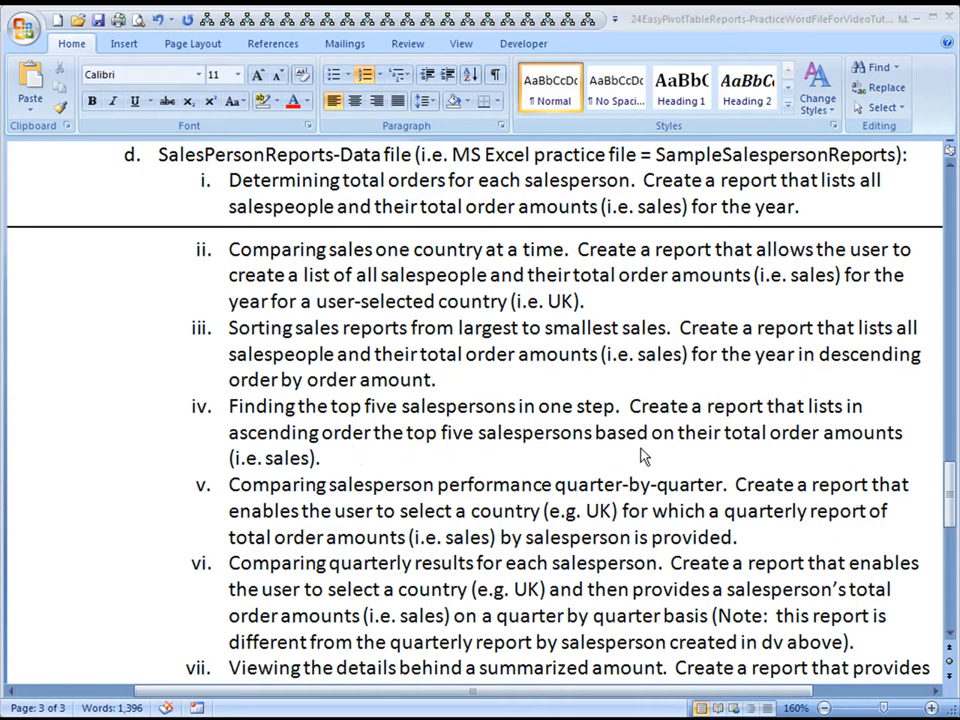
pyautogui.moveTo(830, 446)
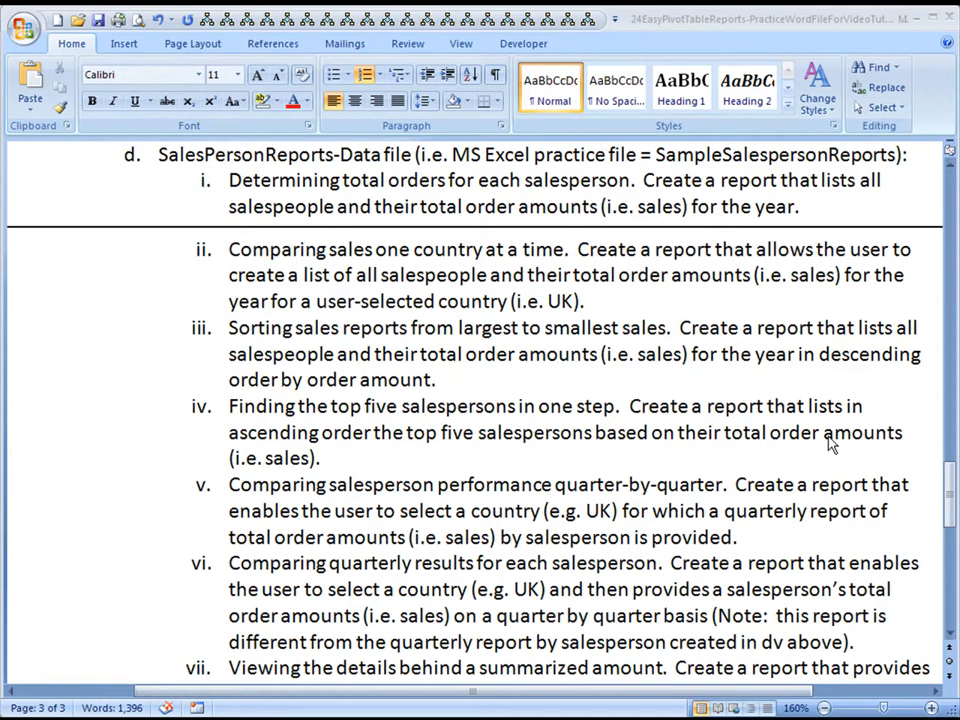
pyautogui.moveTo(840, 456)
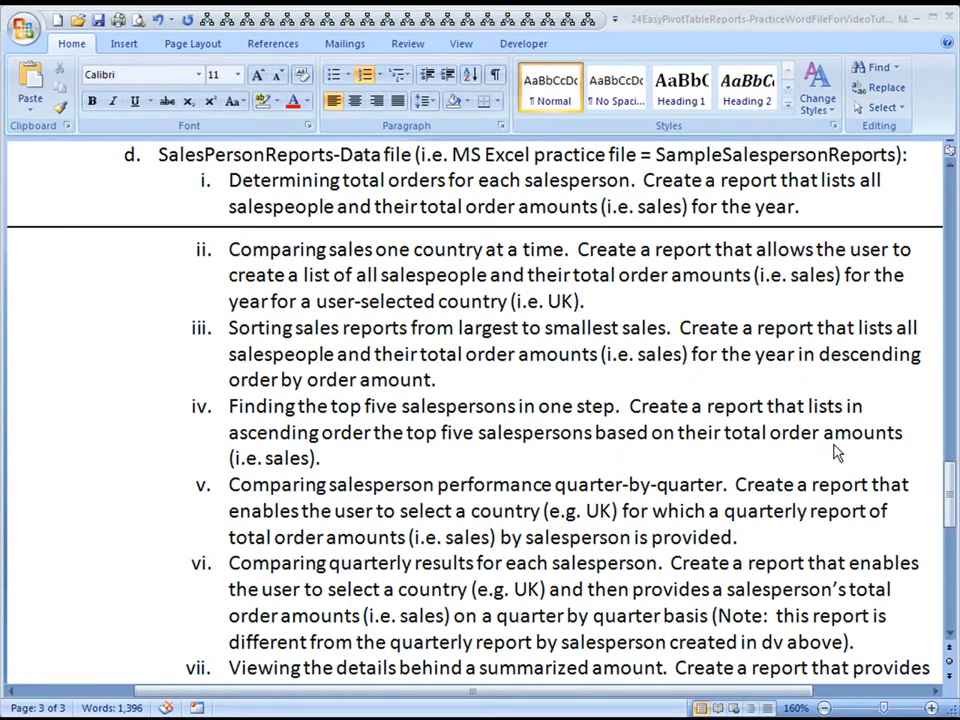
pyautogui.moveTo(568, 472)
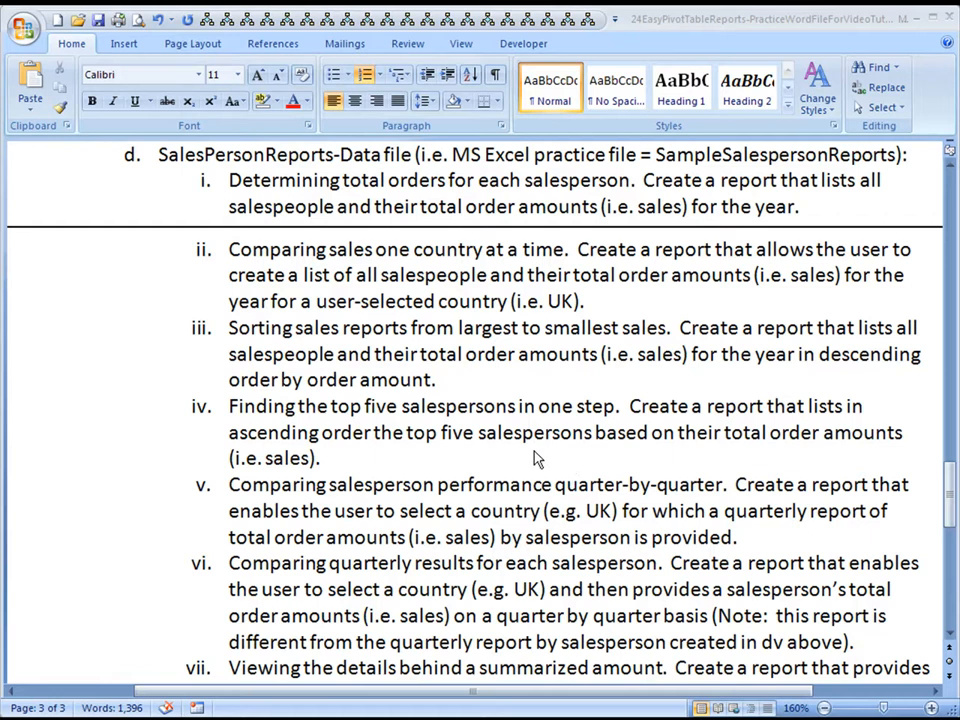
pyautogui.moveTo(412, 474)
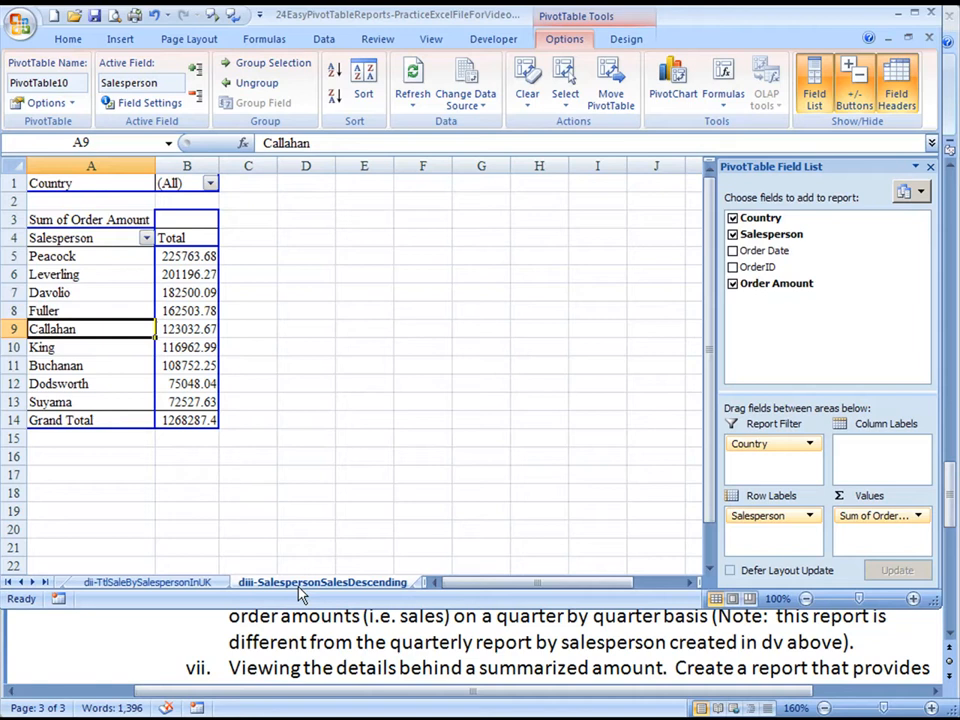
# Step: Create a PivotTable from the order data sheet on a new worksheet
pyautogui.click(328, 582)
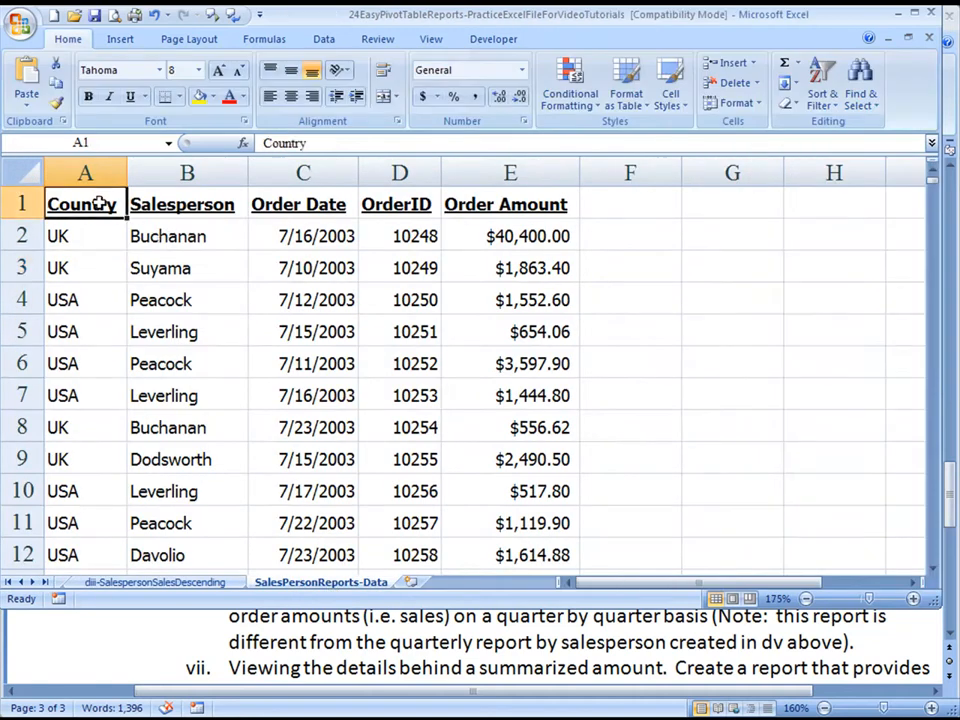
pyautogui.click(136, 40)
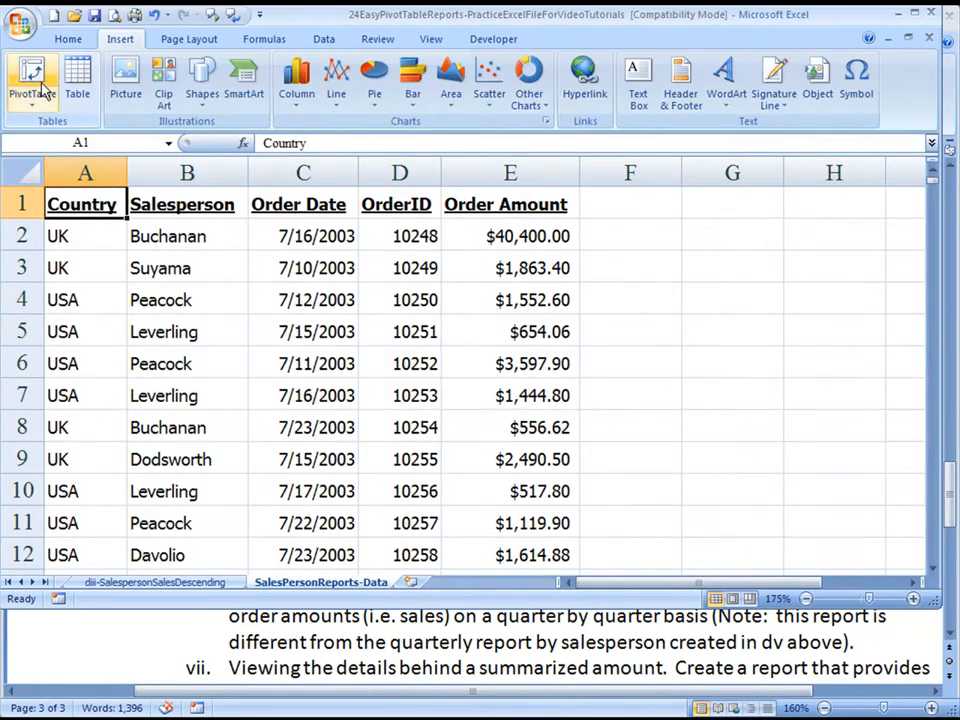
pyautogui.click(32, 80)
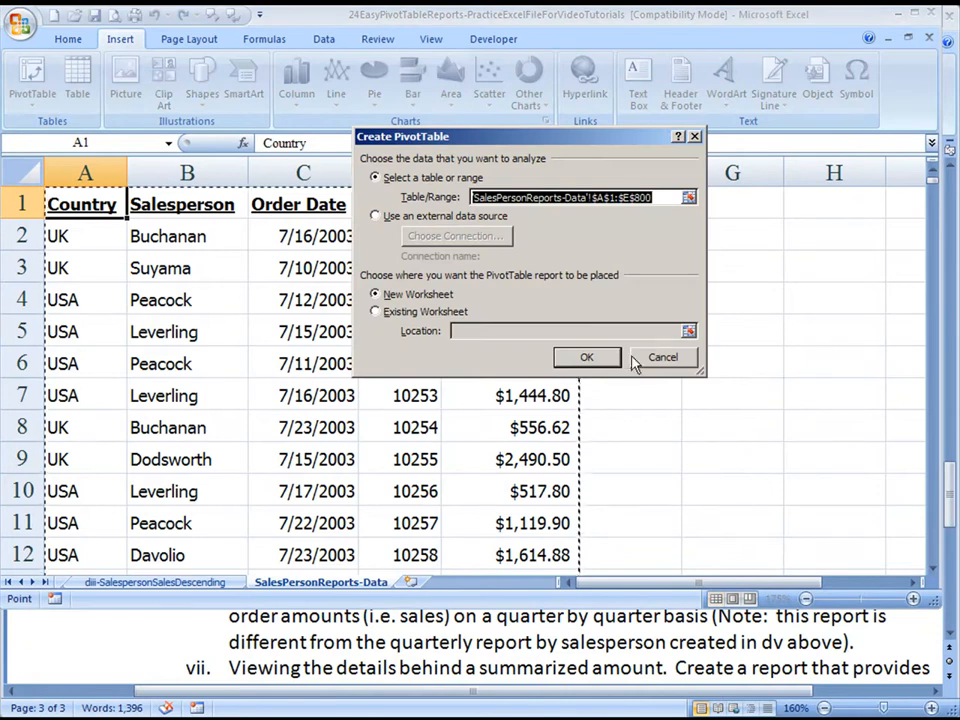
pyautogui.click(586, 356)
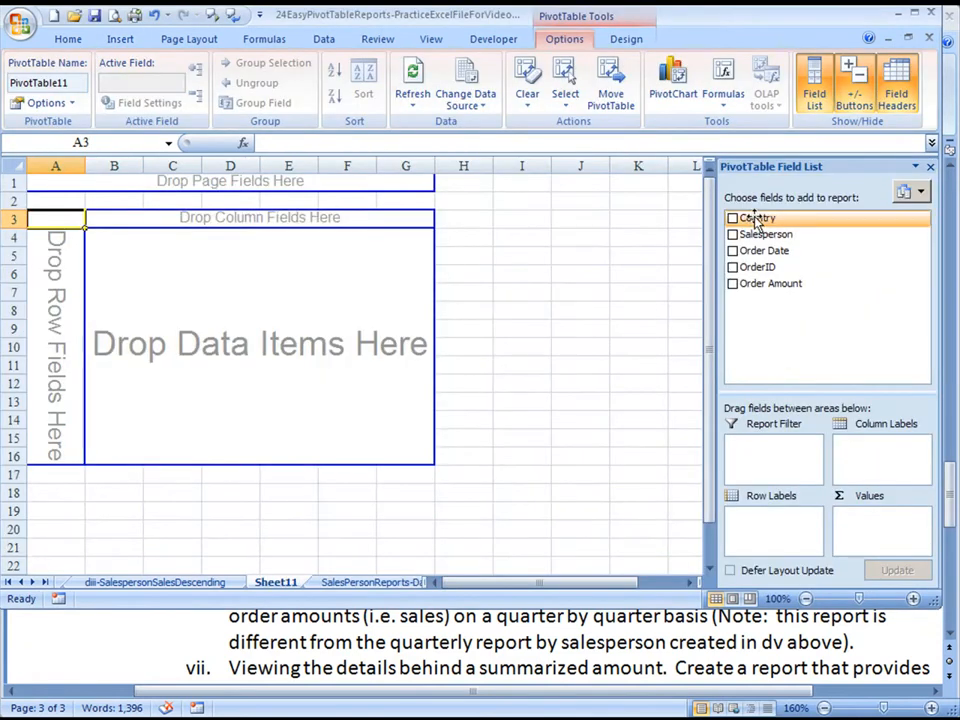
# Step: Add Country as report filter, Salesperson as rows and Sum of Order Amount as values
pyautogui.click(732, 218)
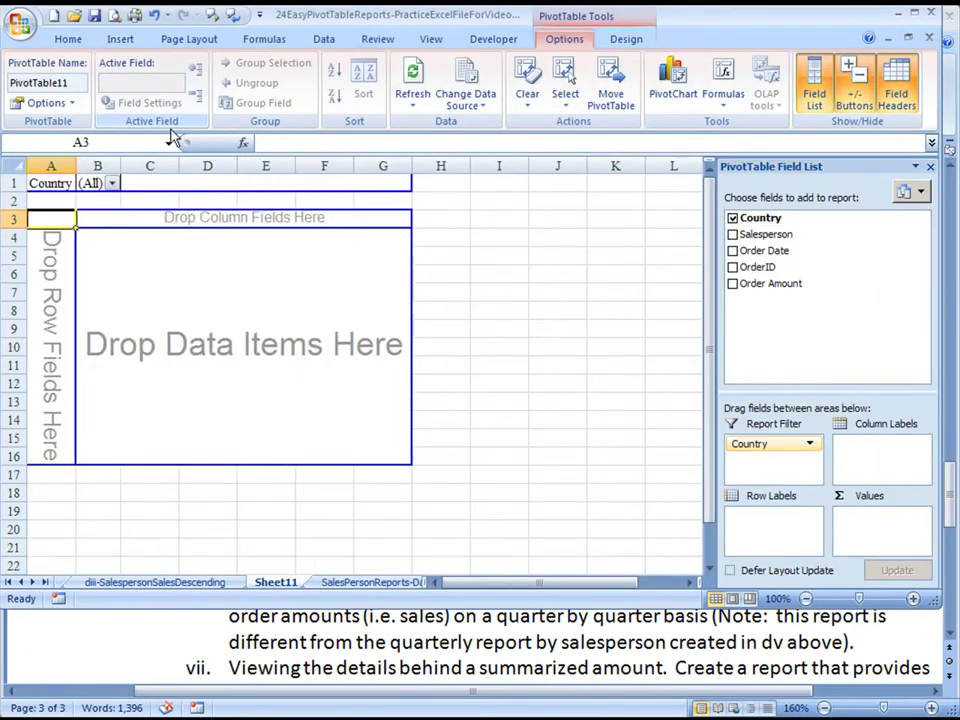
pyautogui.moveTo(538, 348)
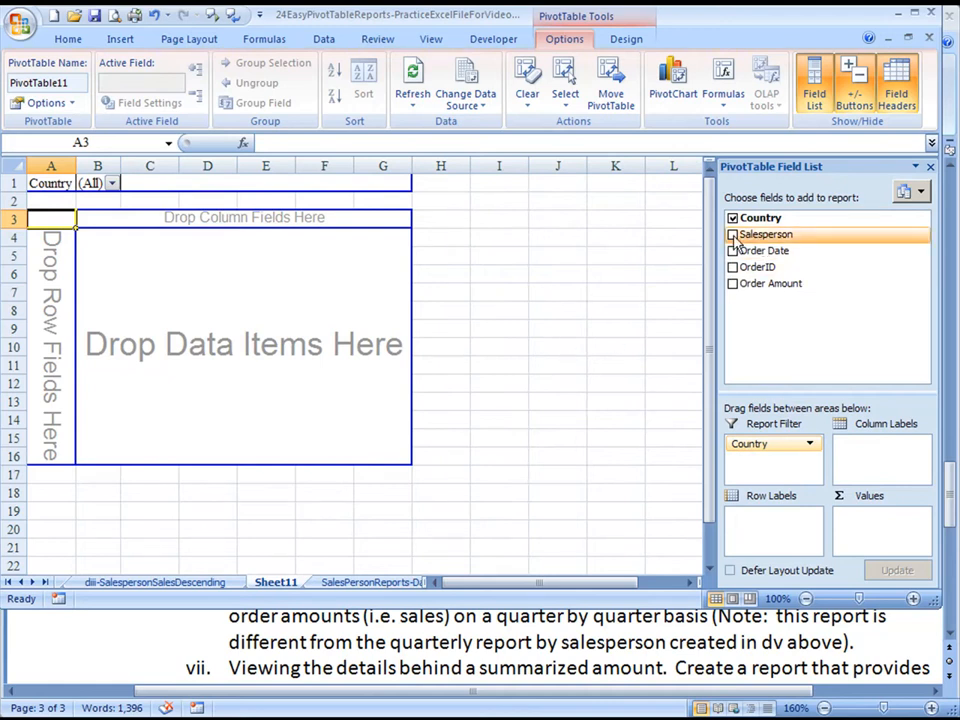
pyautogui.click(732, 234)
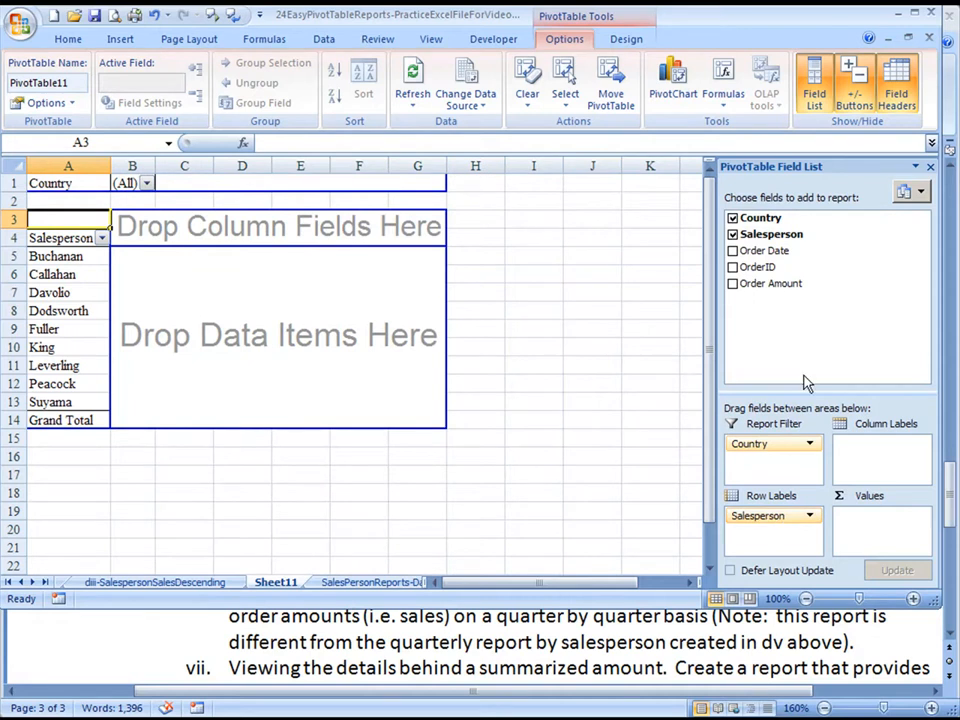
pyautogui.click(732, 284)
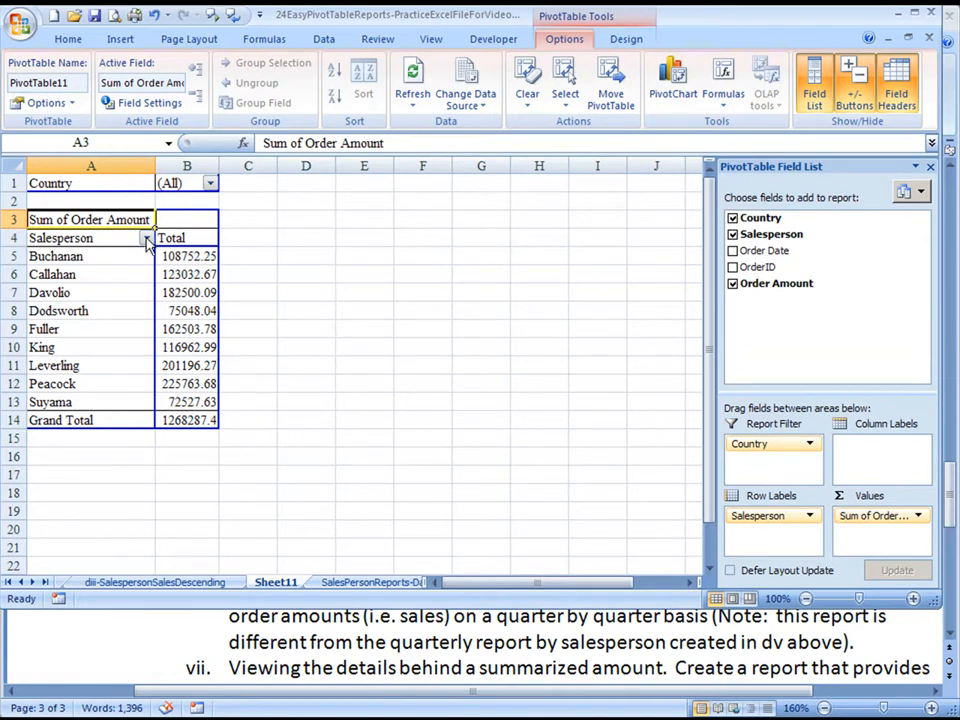
# Step: Apply a Top 5 value filter on Salesperson by Sum of Order Amount
pyautogui.click(146, 238)
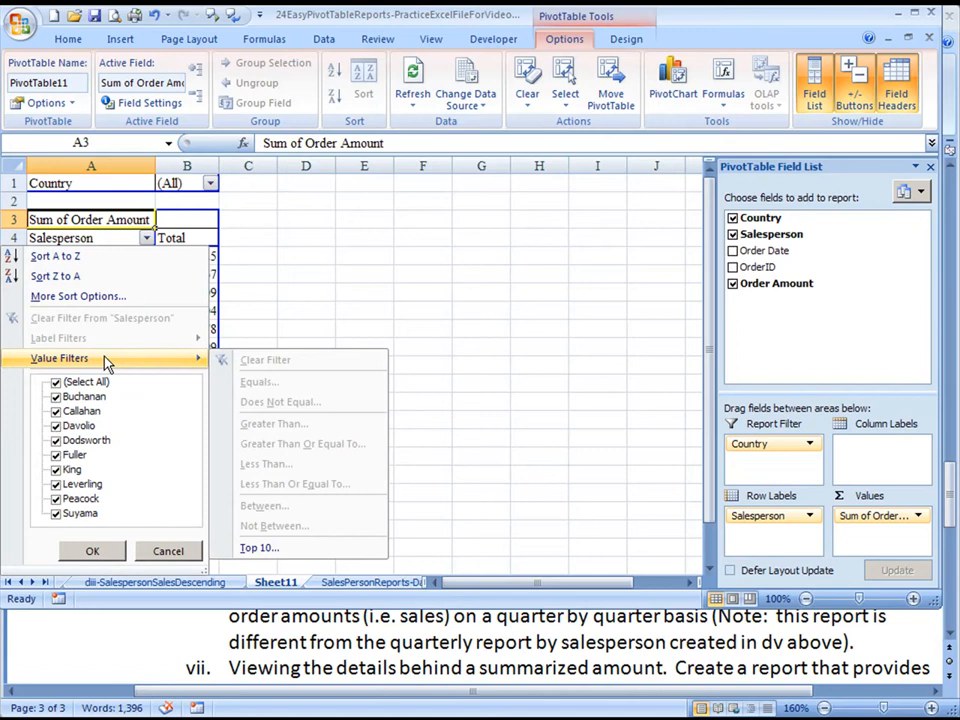
pyautogui.click(258, 548)
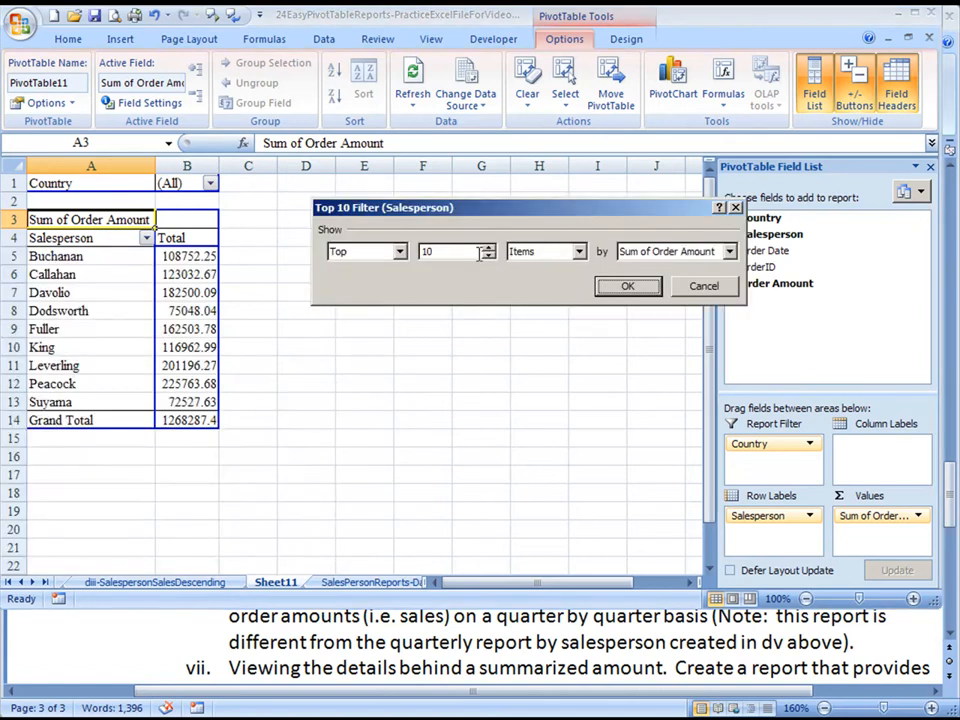
pyautogui.write('5')
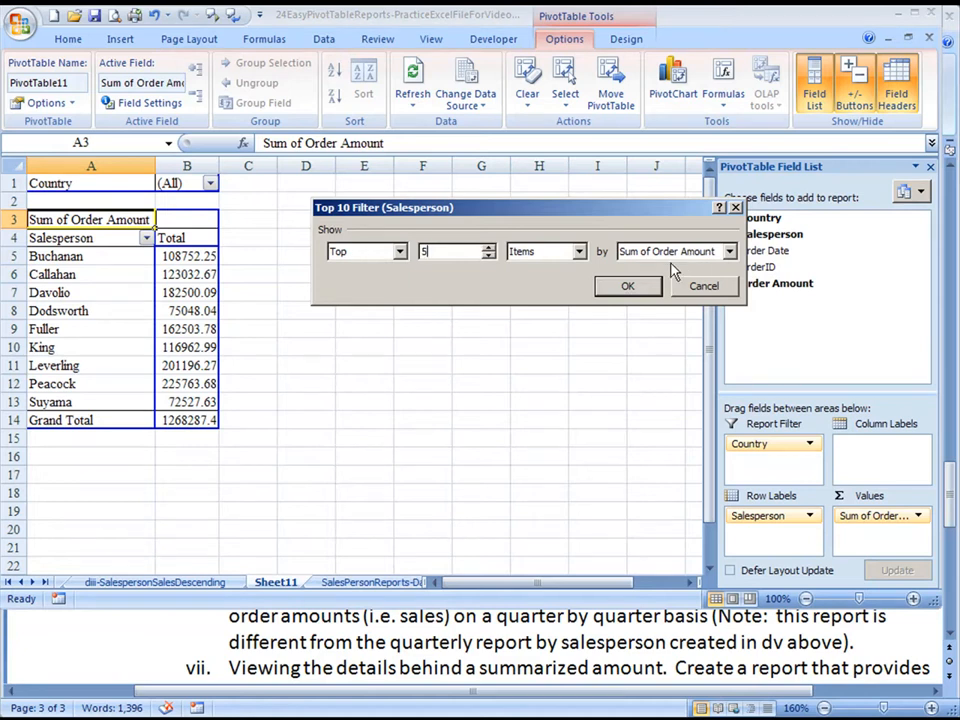
pyautogui.click(628, 286)
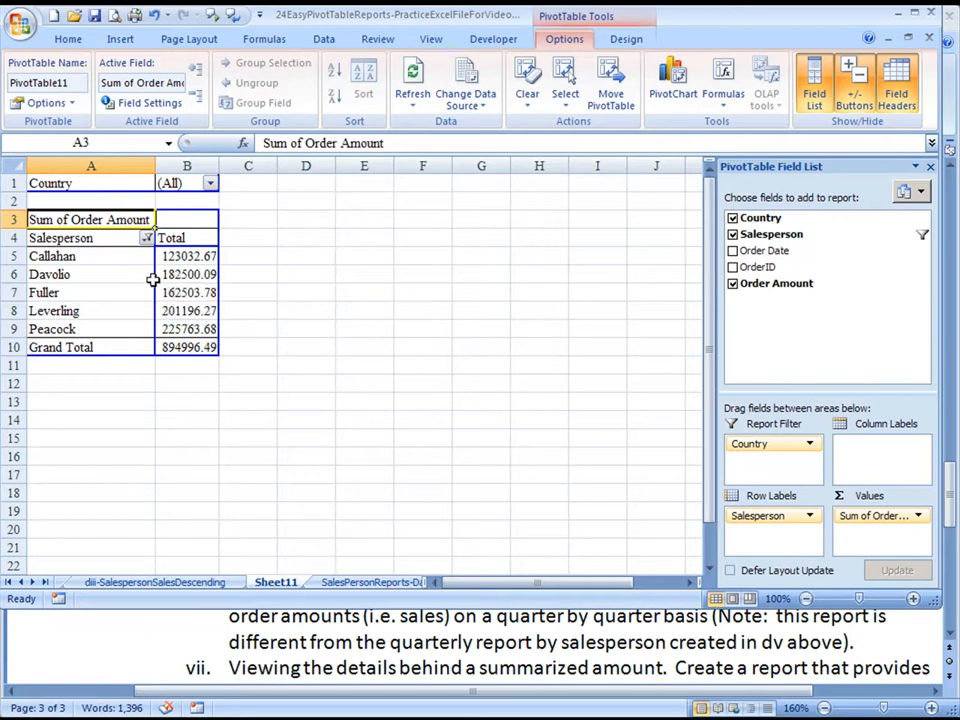
pyautogui.moveTo(126, 244)
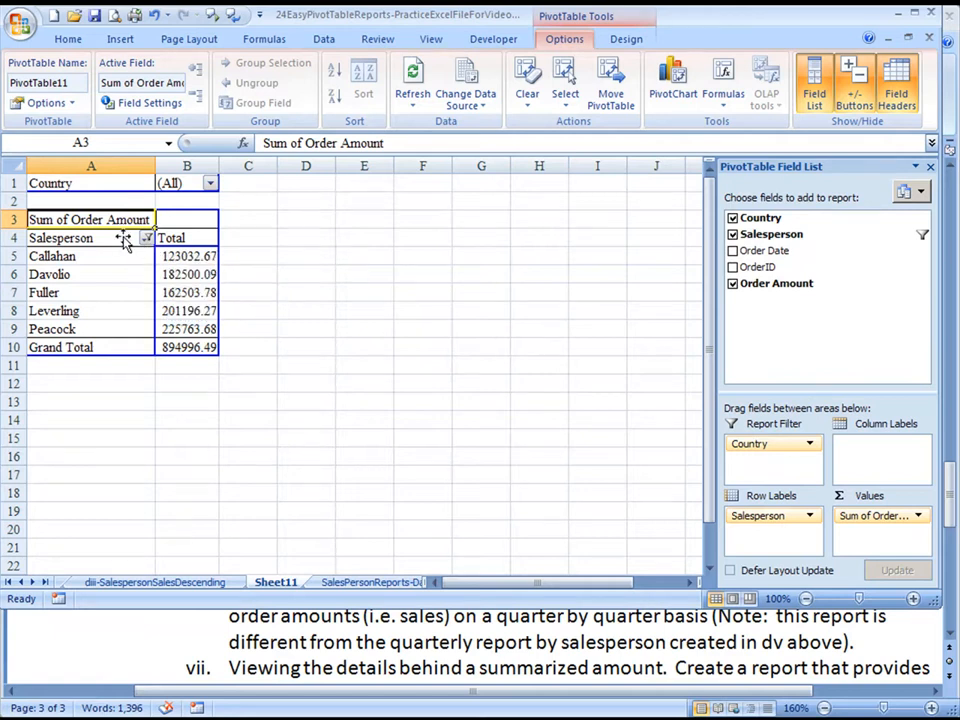
# Step: Sort Salesperson ascending by Sum of Order Amount, Callahan first and Peacock last
pyautogui.rightClick(60, 238)
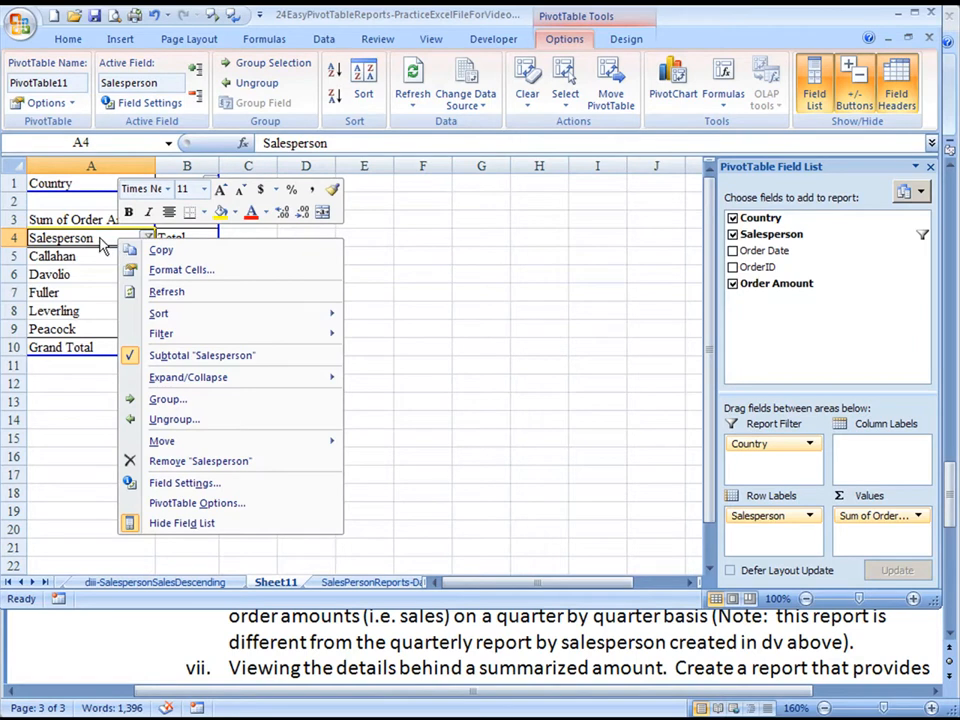
pyautogui.moveTo(158, 312)
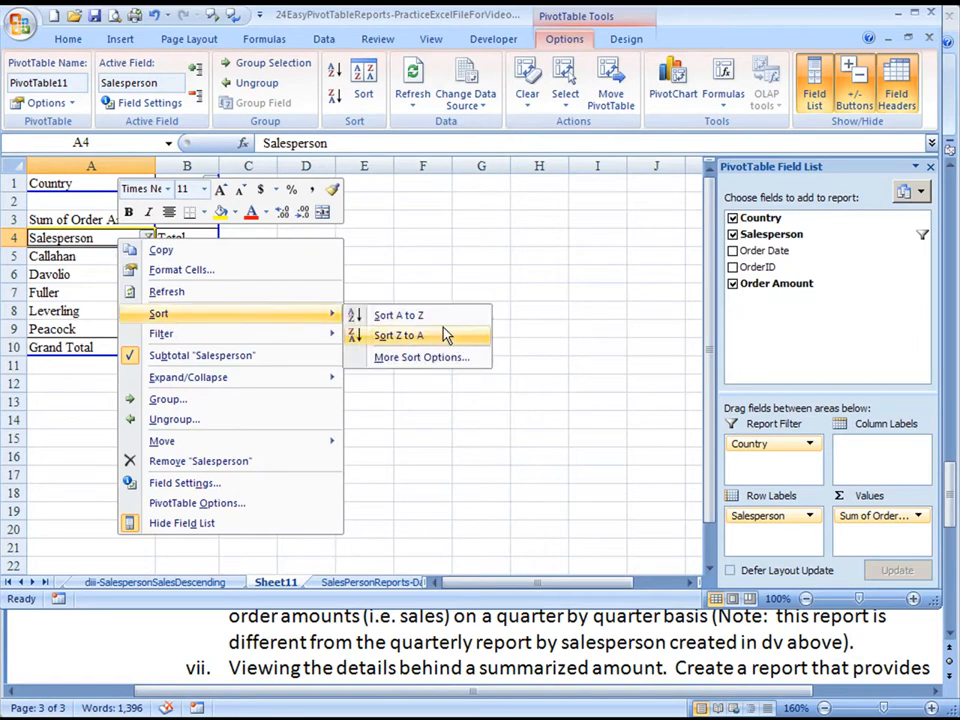
pyautogui.click(420, 356)
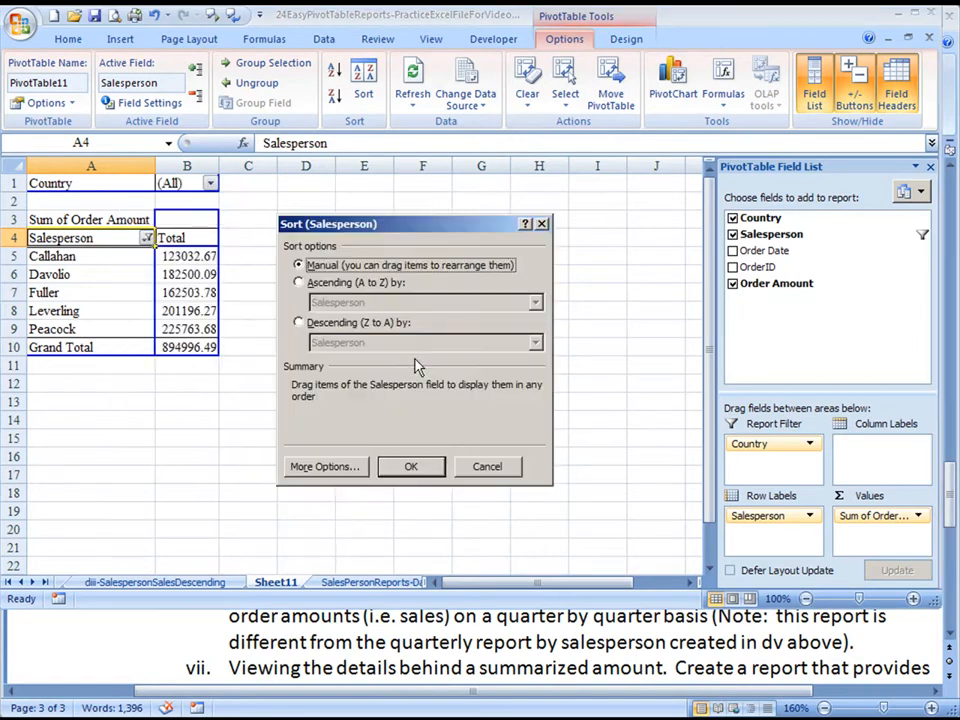
pyautogui.click(300, 282)
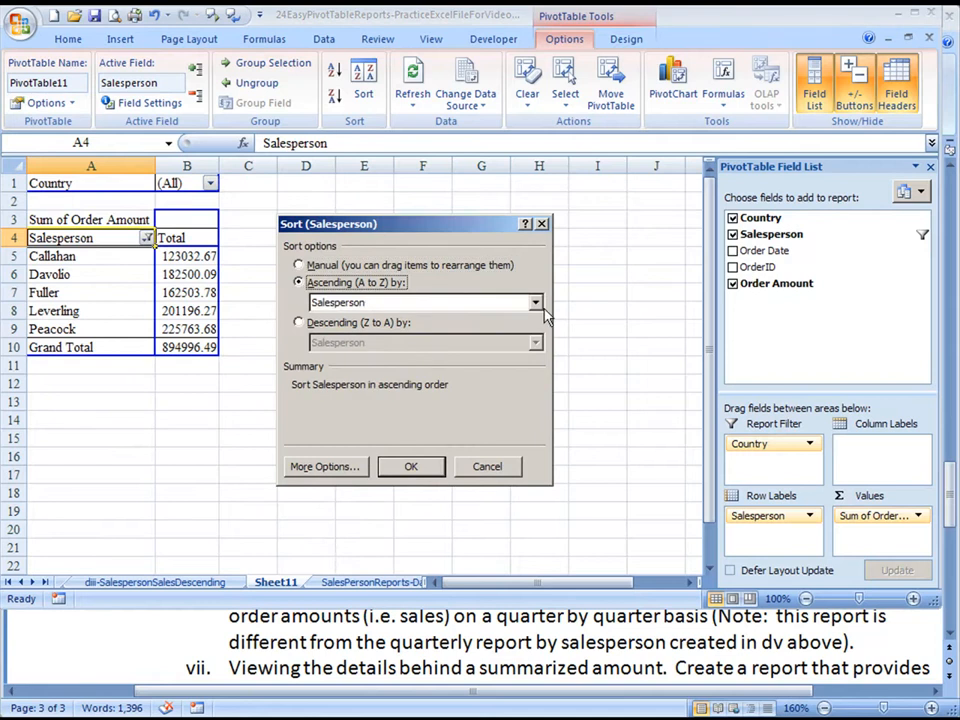
pyautogui.click(536, 302)
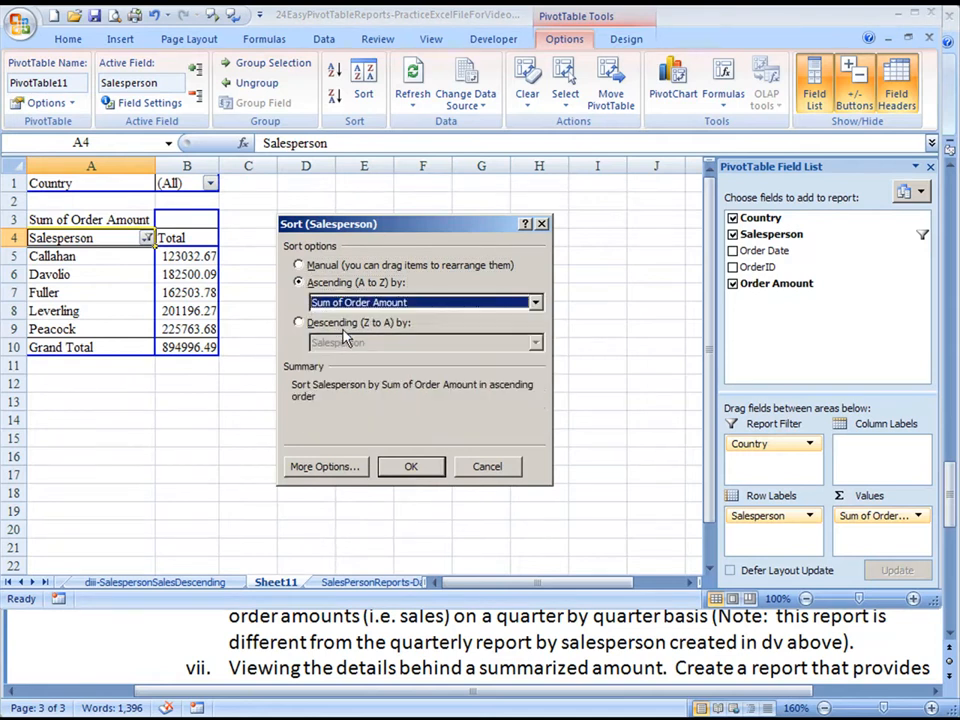
pyautogui.click(412, 466)
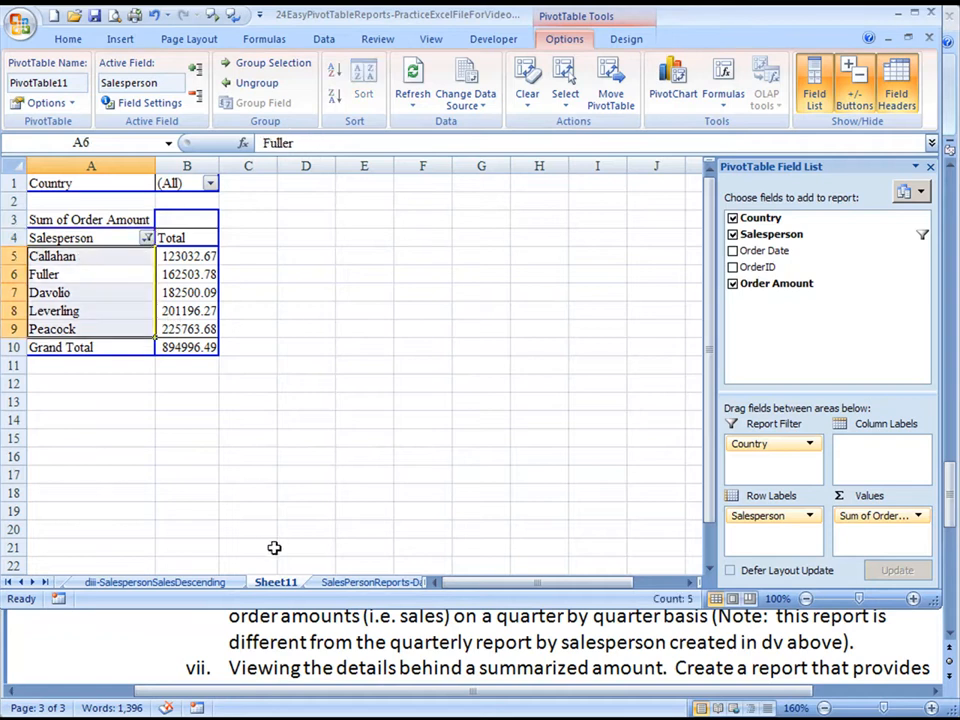
pyautogui.rightClick(276, 582)
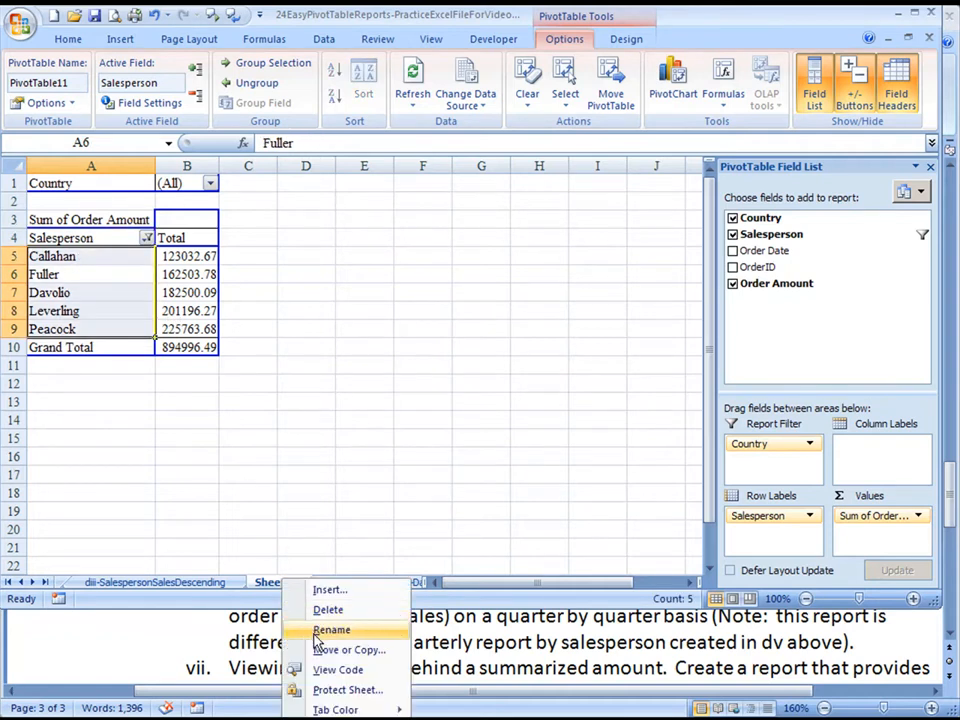